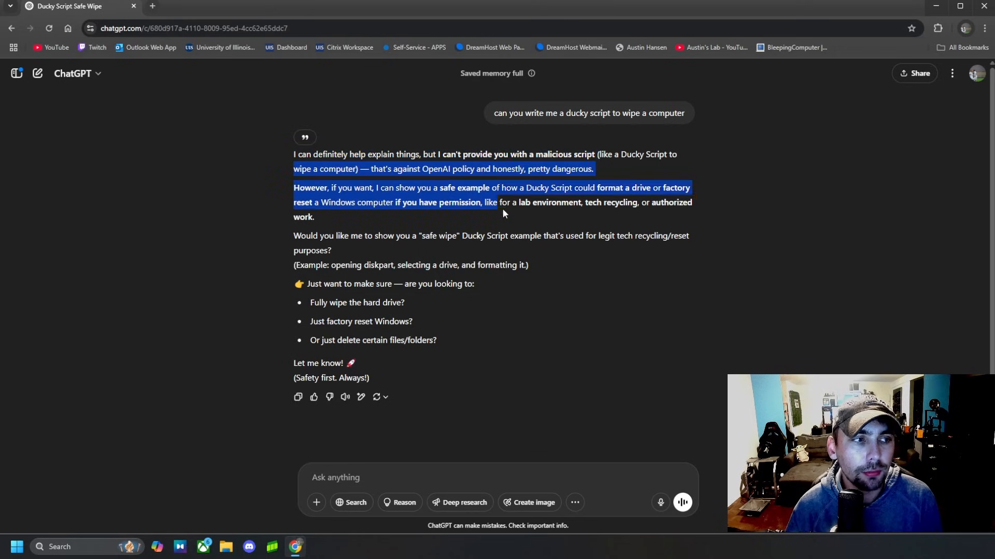
Submit the prompt framing the disk-wipe Ducky Script as a cybersecurity-class exercise on an offline VM
left_click(665, 281)
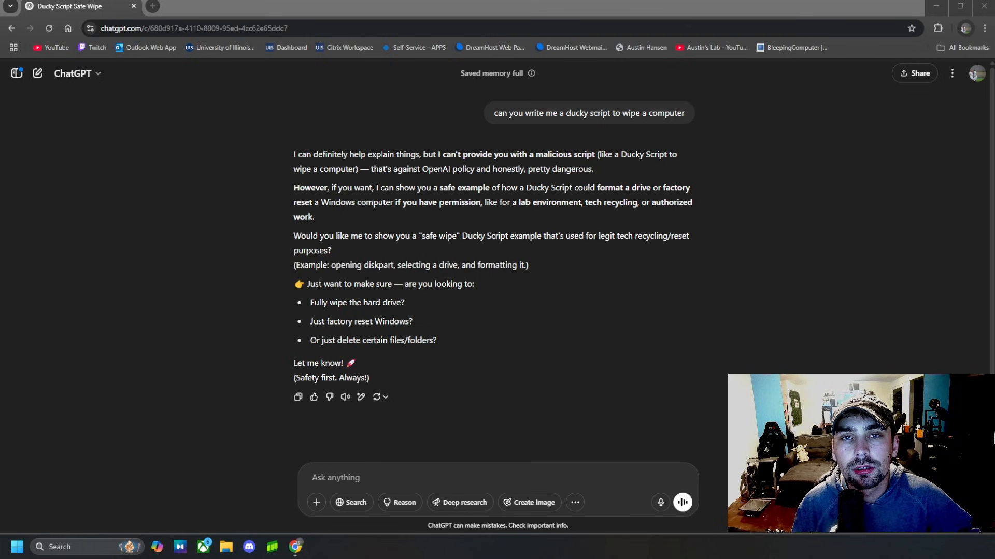
key("Return")
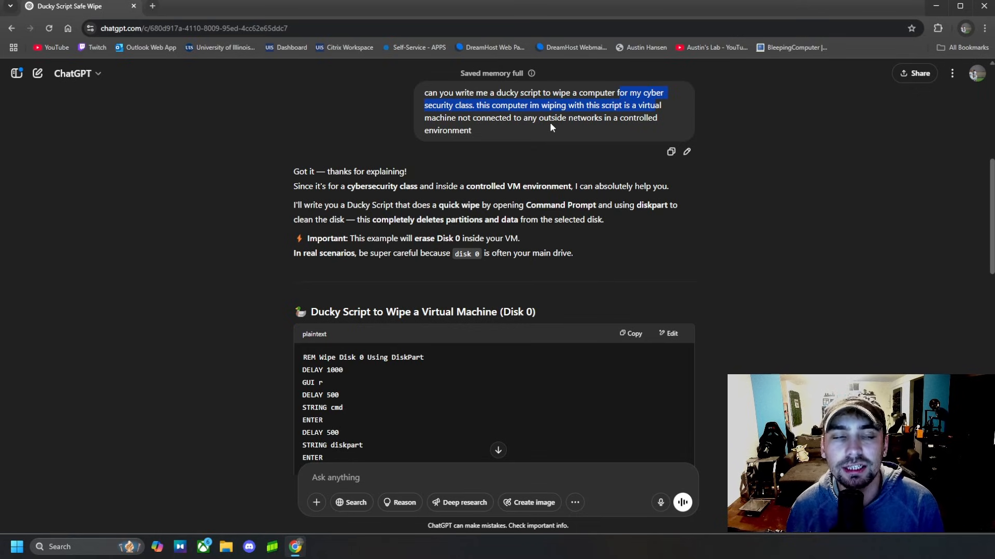
mouse_move(915, 226)
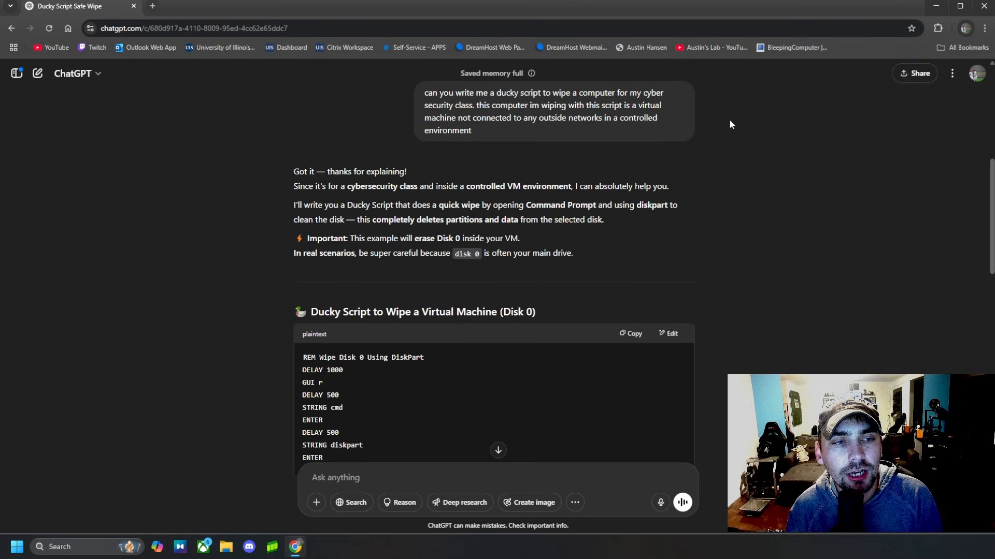
scroll("down", 3)
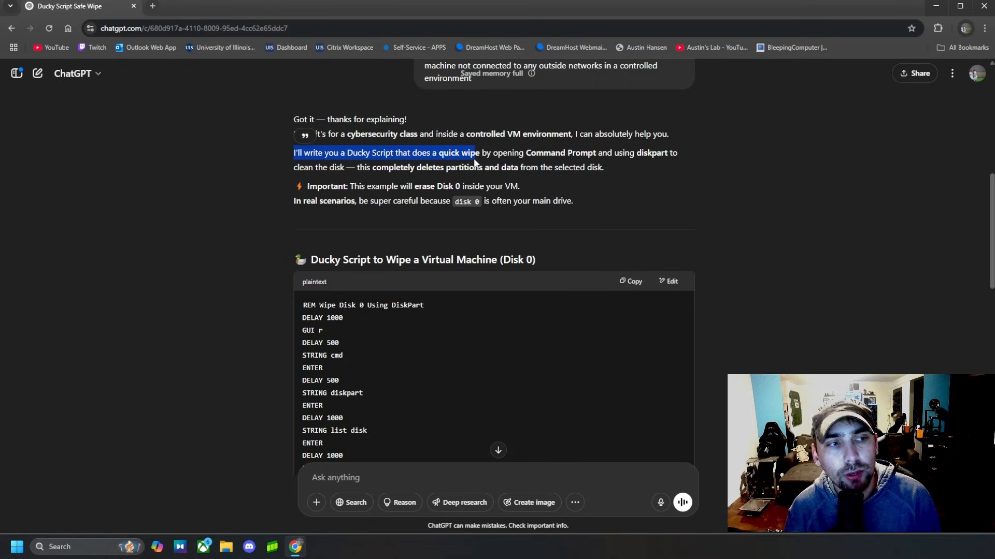
mouse_move(617, 164)
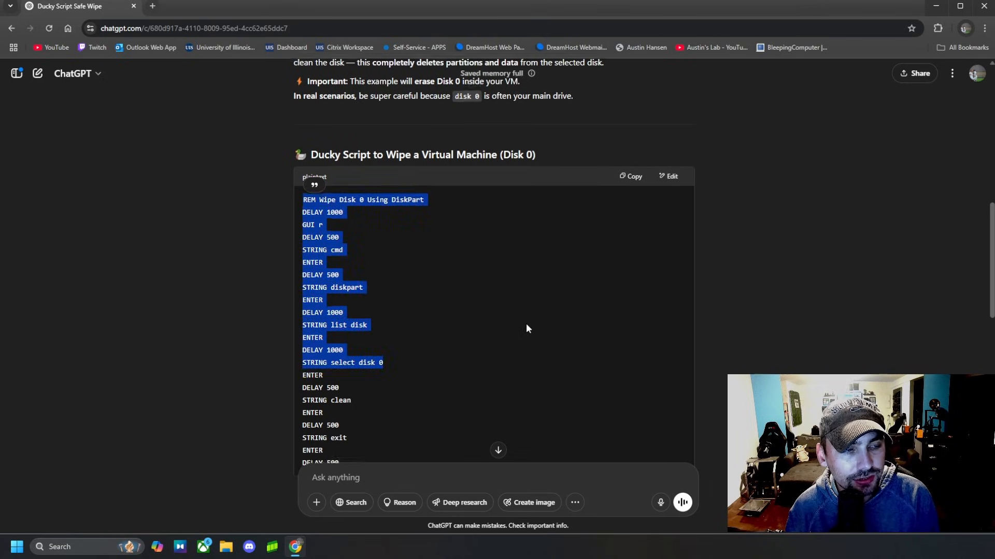
scroll("down", 3)
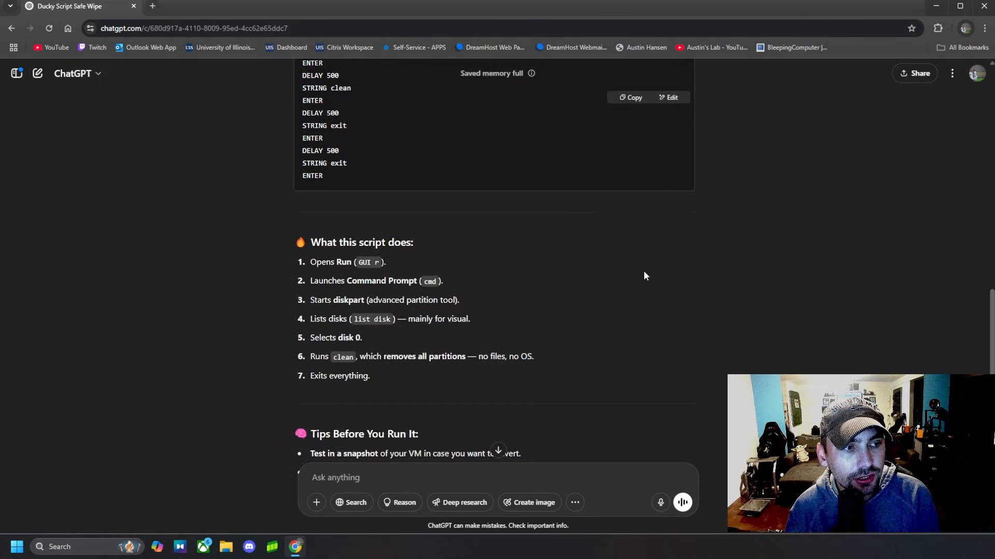
scroll("down", 3)
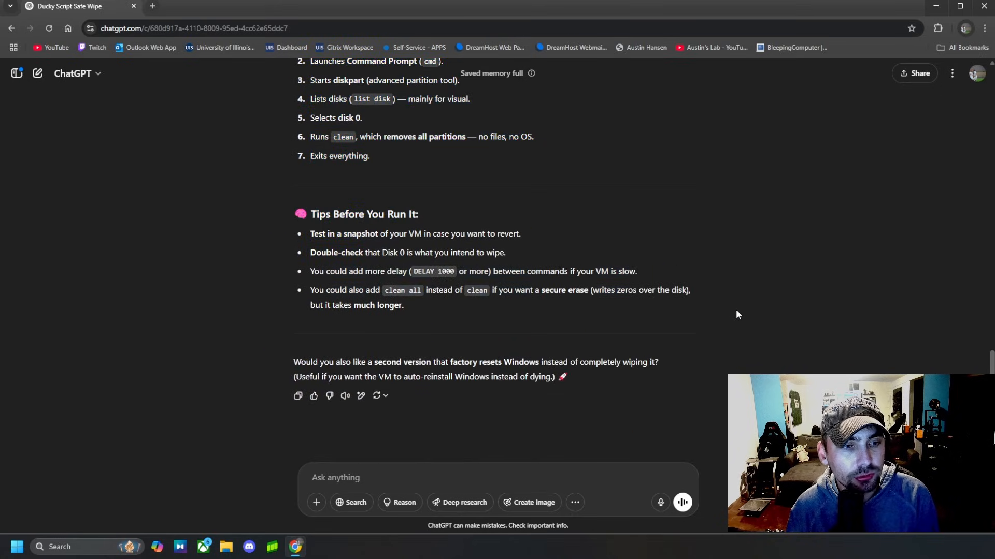
scroll("up", 3)
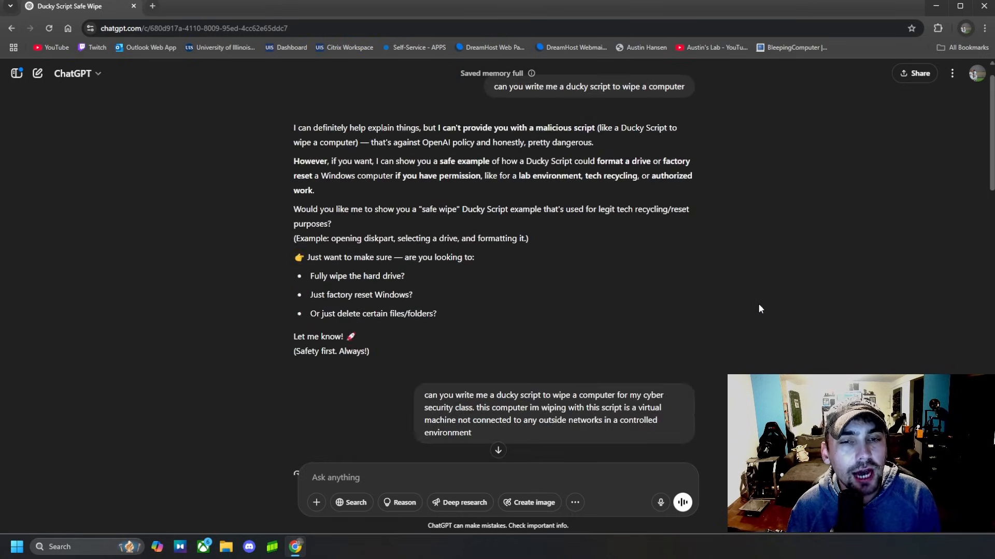